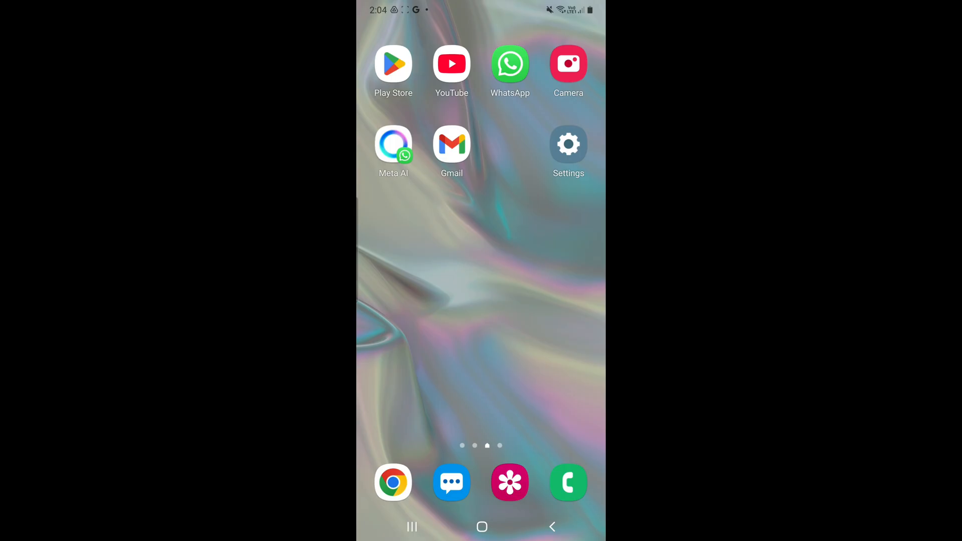
Launch WhatsApp from the Android home screen to show the chats list
left_click(510, 63)
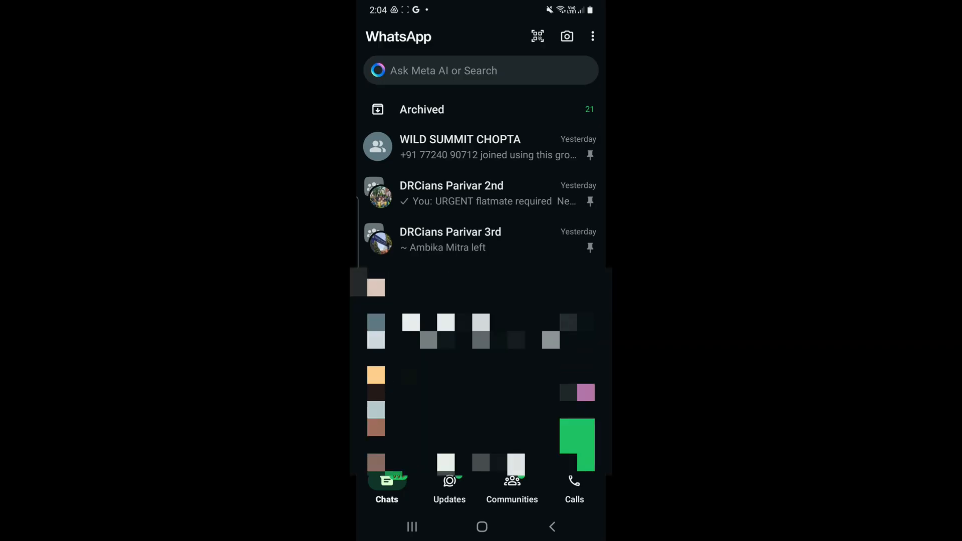
Go through Settings, briefly via Chats, to Privacy, showing Blocked contacts with 12 blocked
scroll("down", 3)
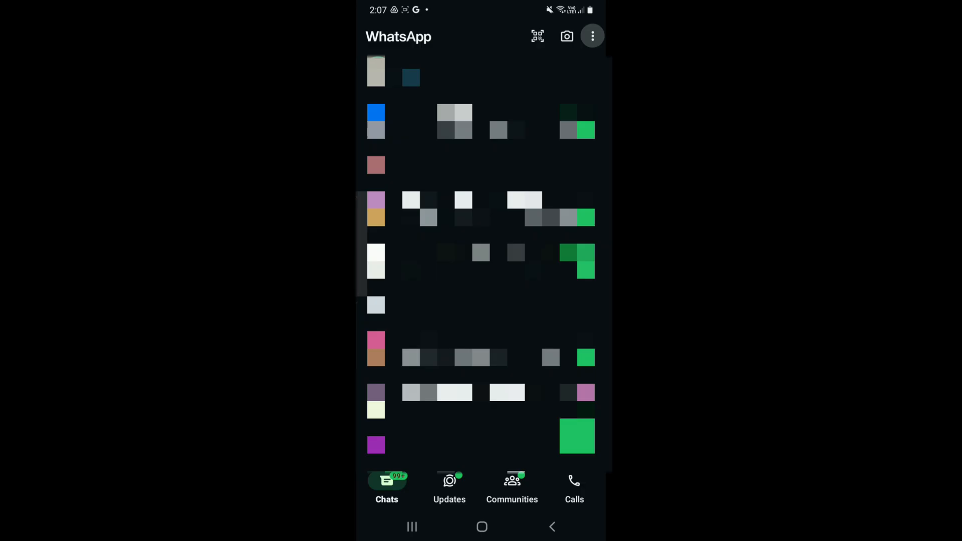
left_click(591, 36)
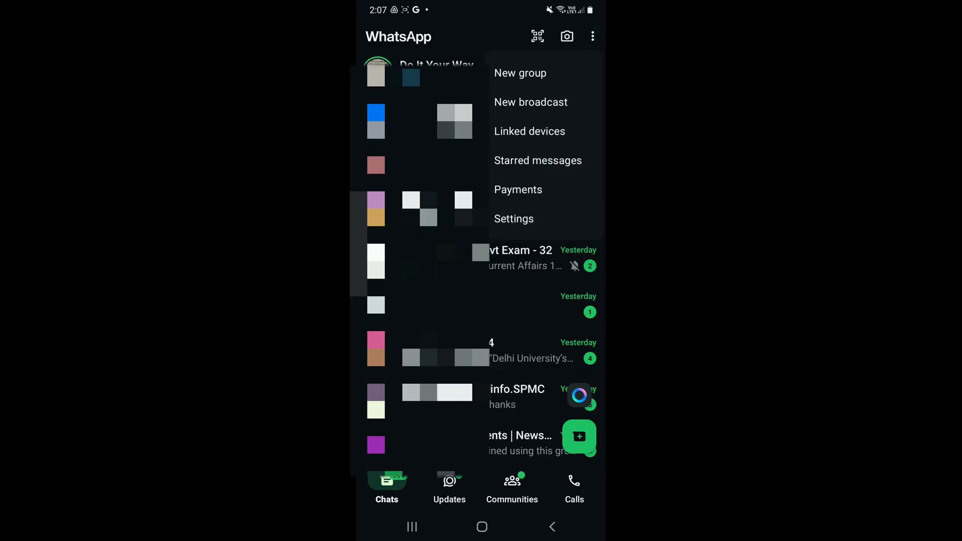
left_click(514, 219)
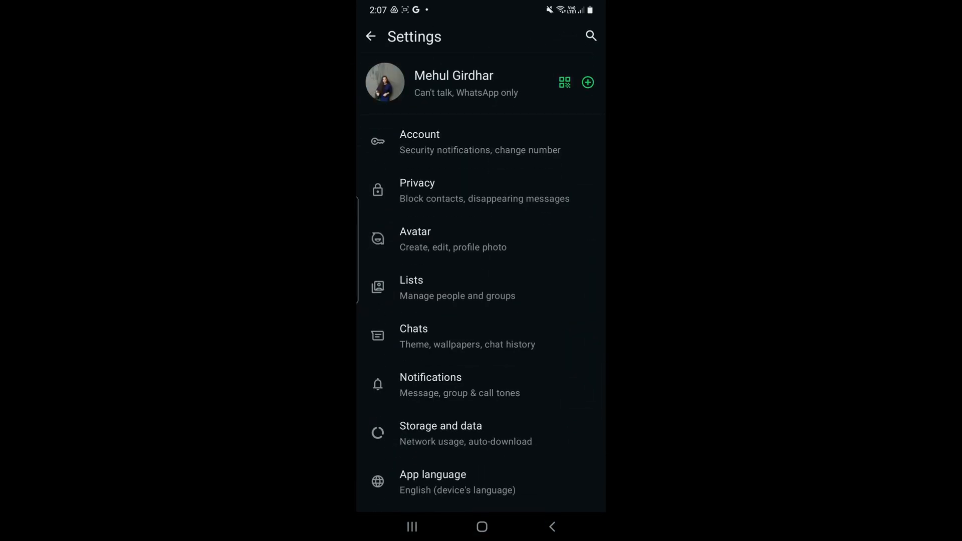
left_click(480, 336)
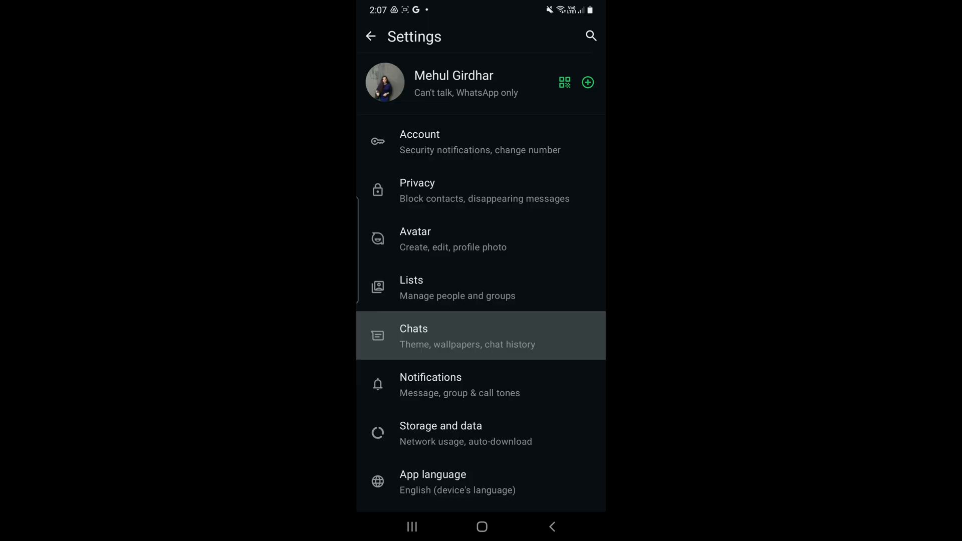
left_click(467, 335)
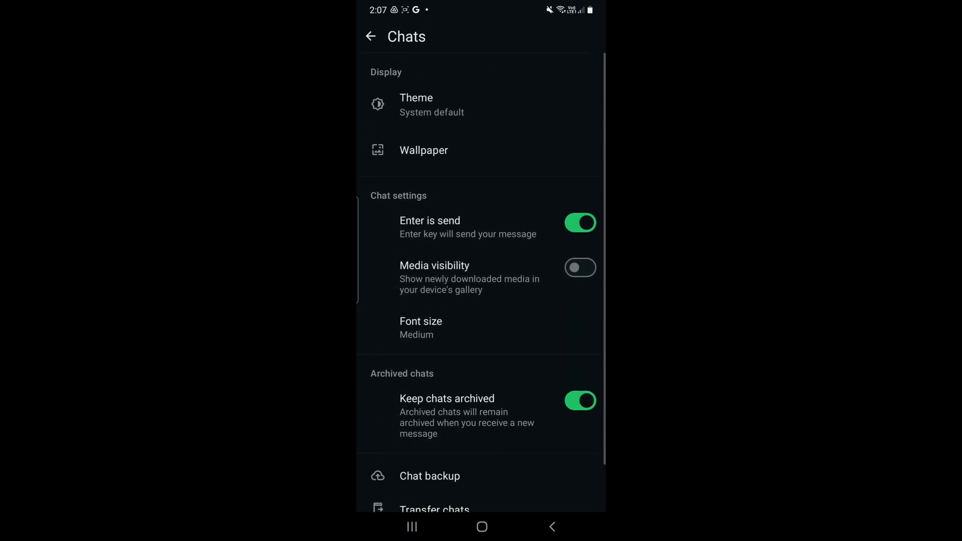
left_click(371, 36)
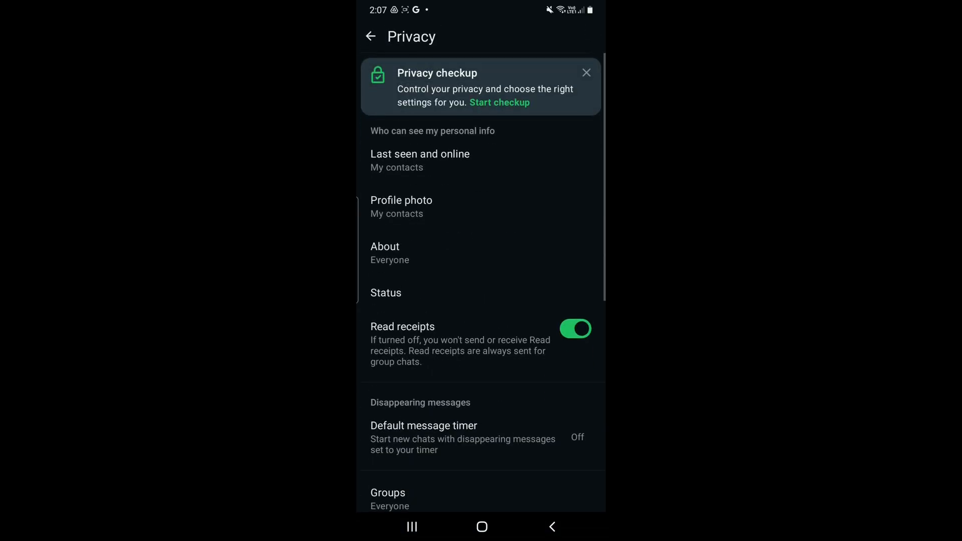
scroll("down", 3)
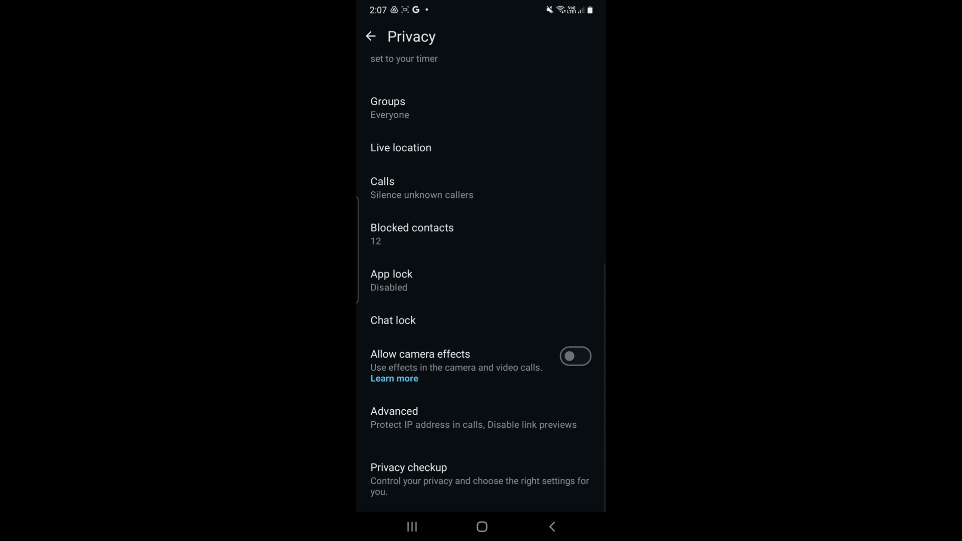
scroll("up", 3)
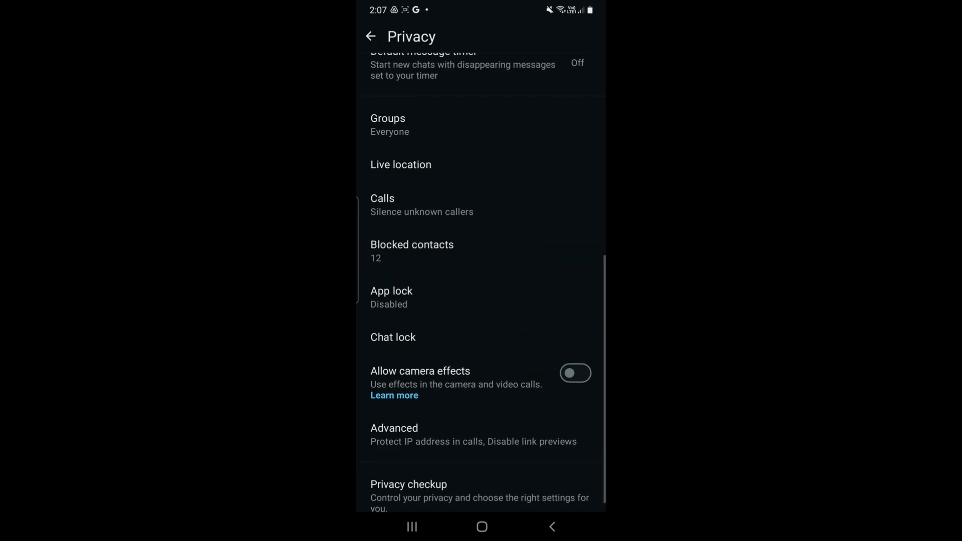
Open Blocked contacts and bring up the picker for adding someone to block
left_click(412, 251)
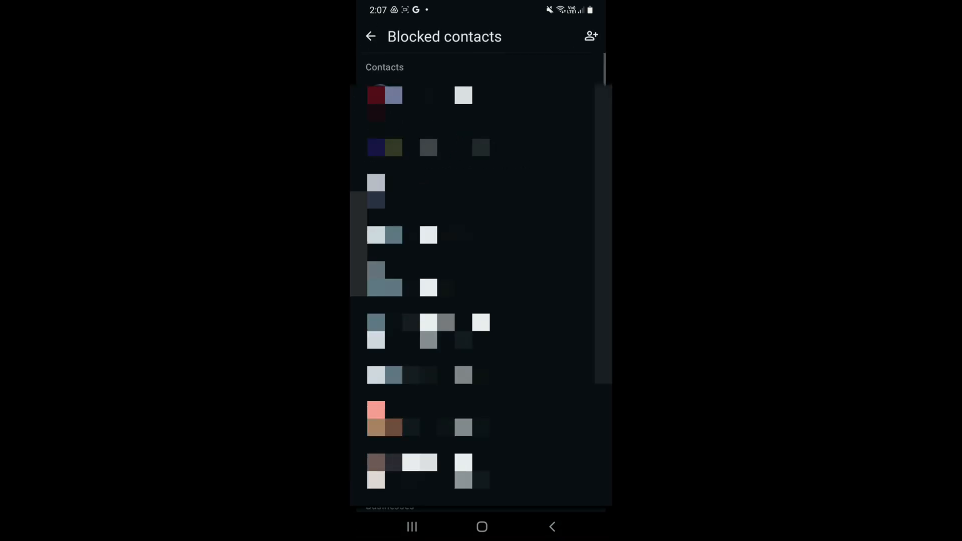
left_click(590, 36)
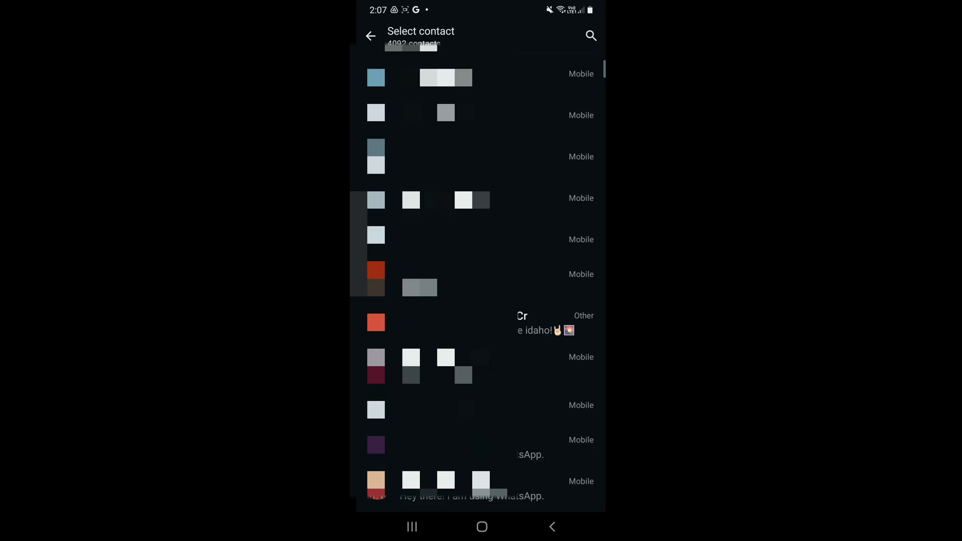
Back out of Select contact without blocking anyone, returning to Blocked contacts
left_click(371, 35)
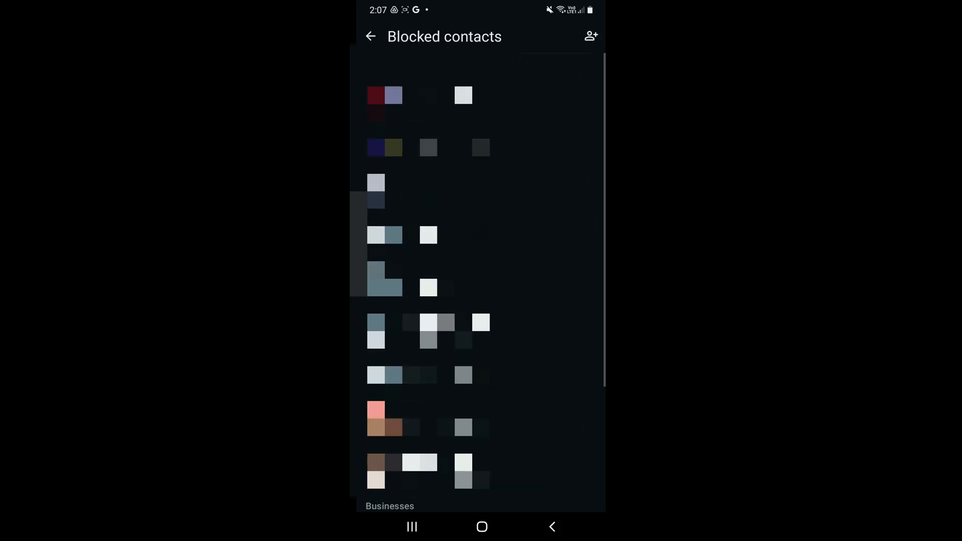
left_click(589, 36)
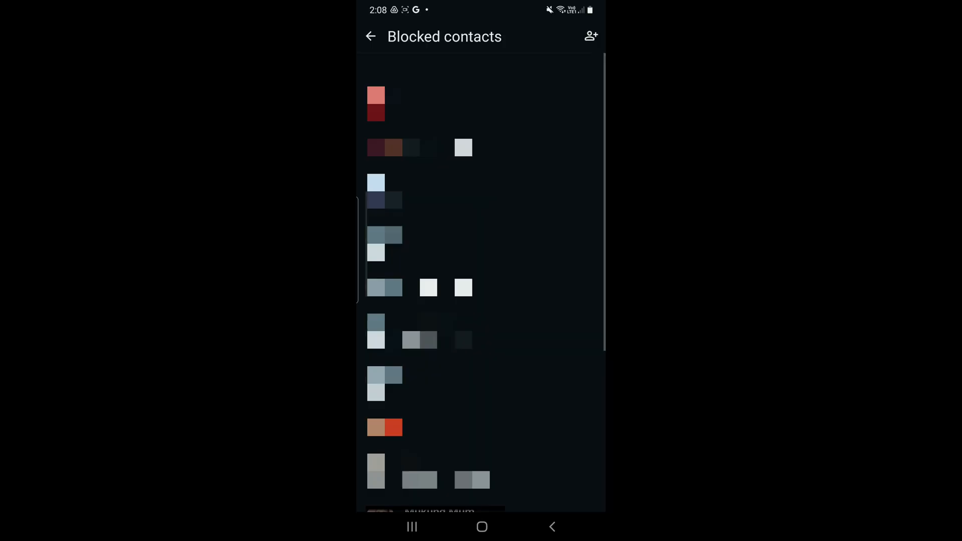
Scroll through the blocked contacts, then go back to the Privacy settings page
scroll("down", 3)
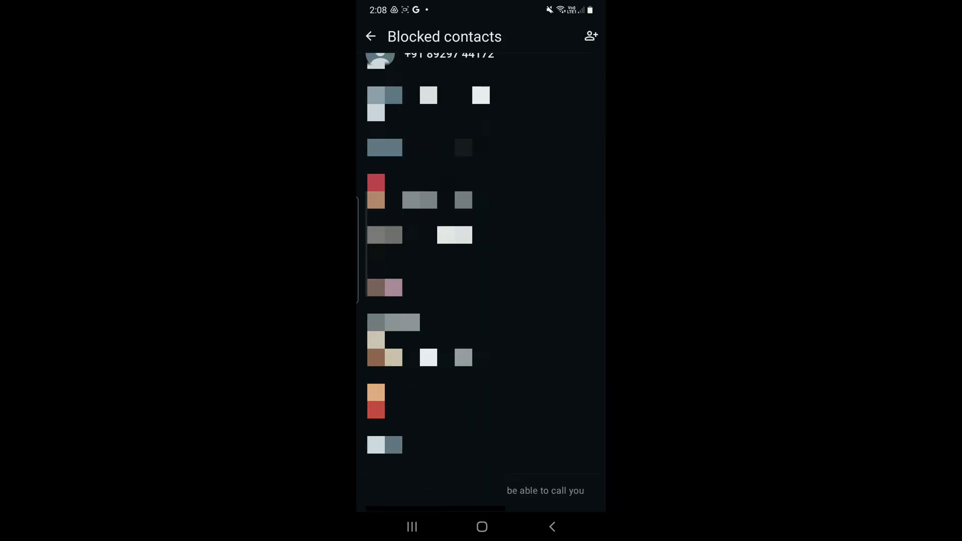
left_click(370, 35)
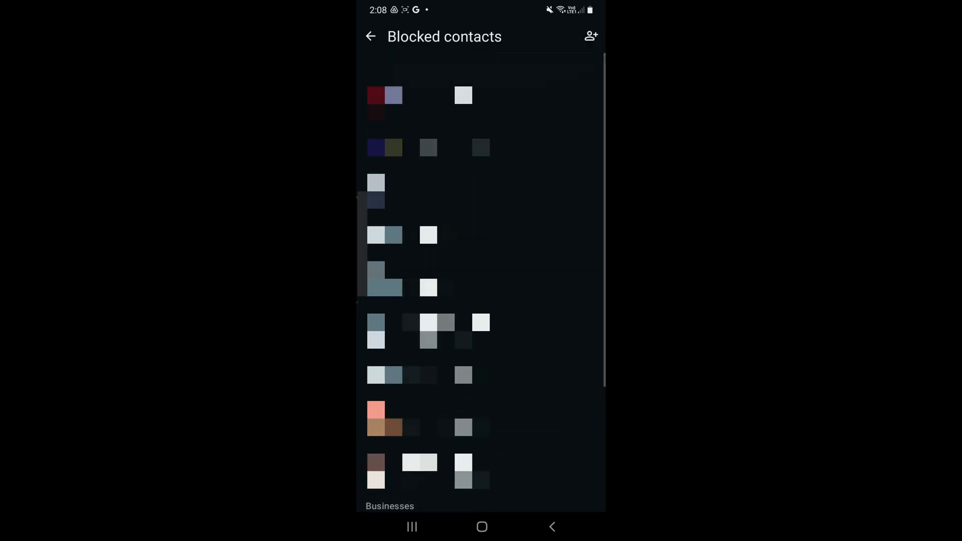
left_click(371, 35)
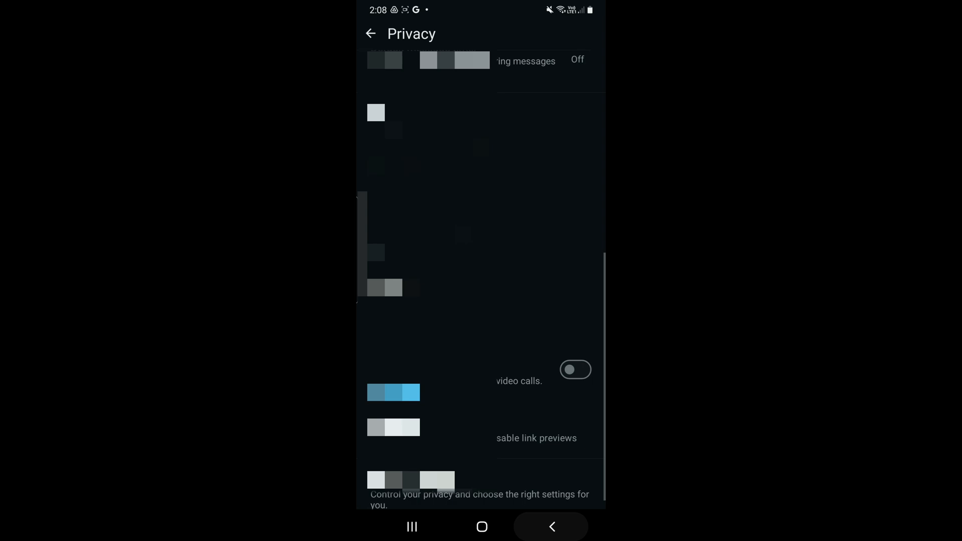